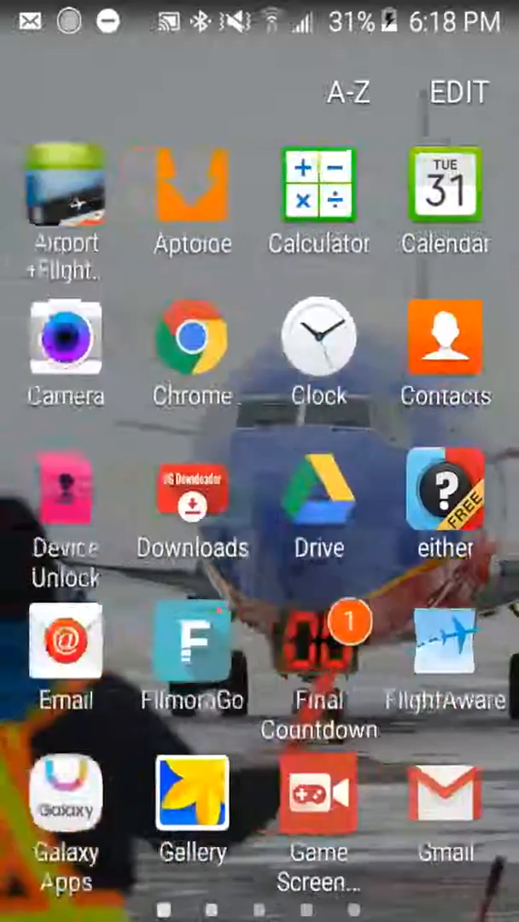
Browse the app drawer pages to reach the Mobizen for SAMSUNG icon
scroll(down, 3)
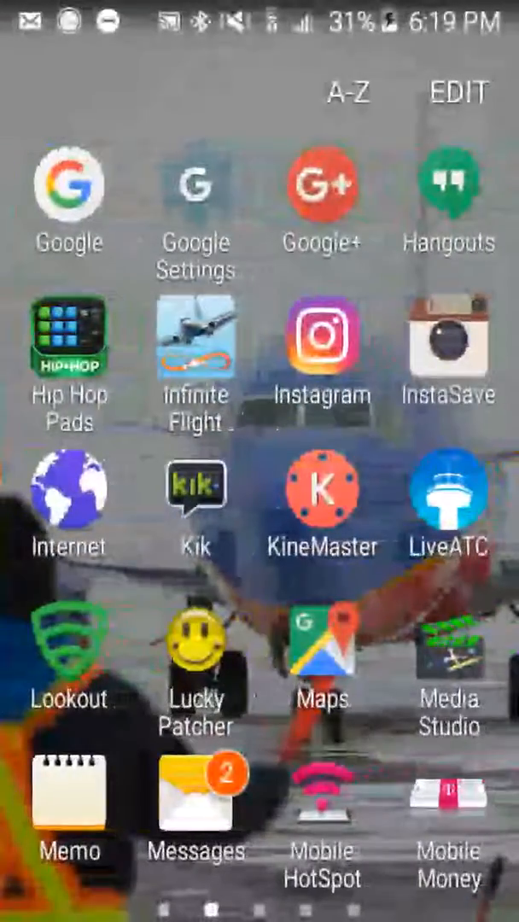
scroll(down, 3)
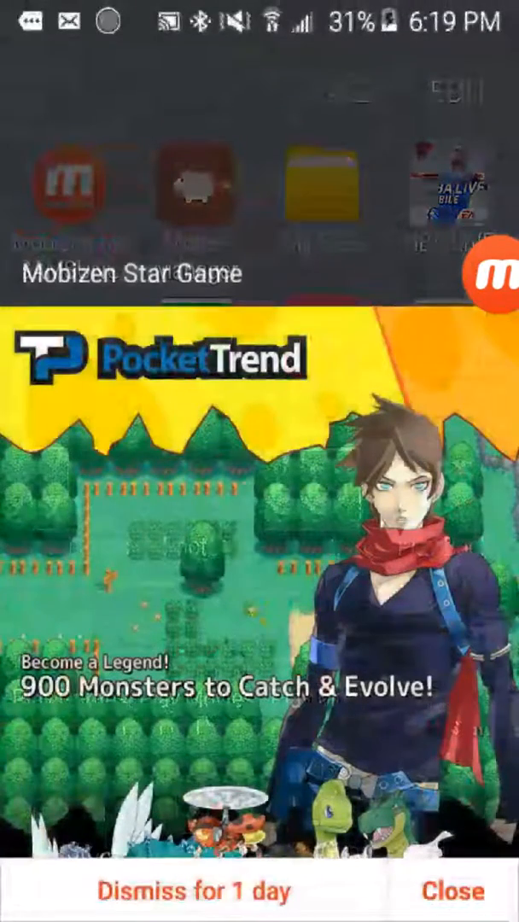
Dismiss the PocketTrend ad and enter Mobizen's main screen from the floating bubble
click(456, 892)
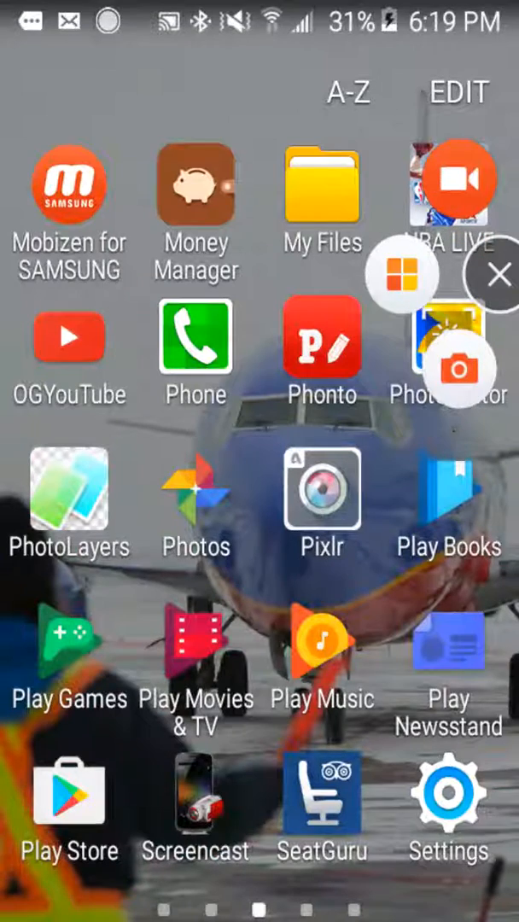
click(495, 275)
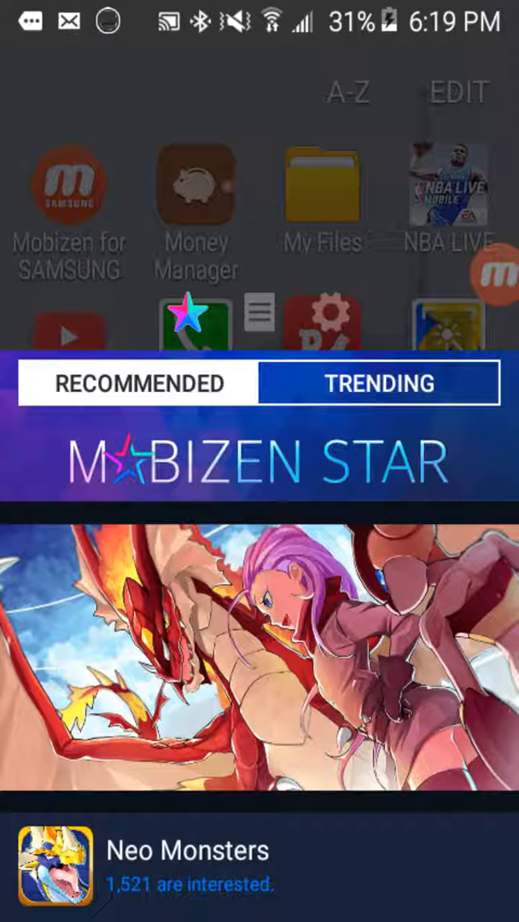
Go to Mobizen Settings and enter the Front camera option page
click(328, 321)
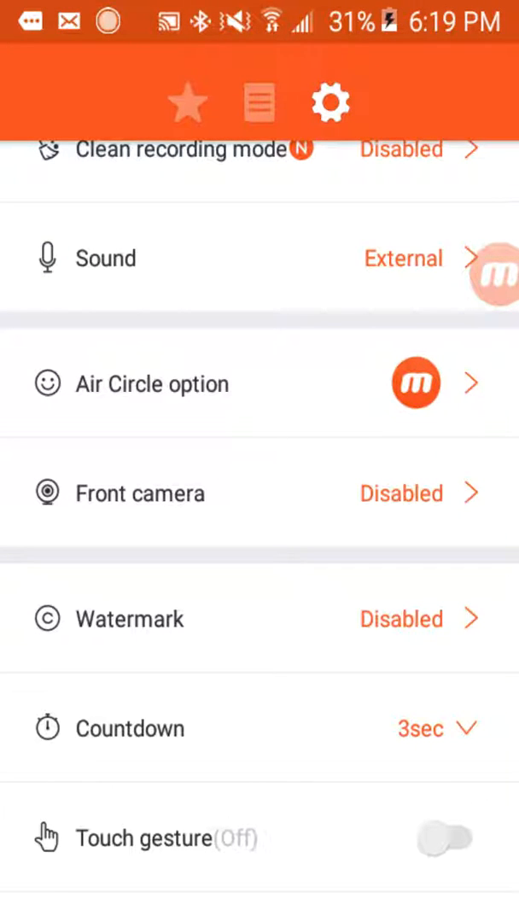
click(144, 492)
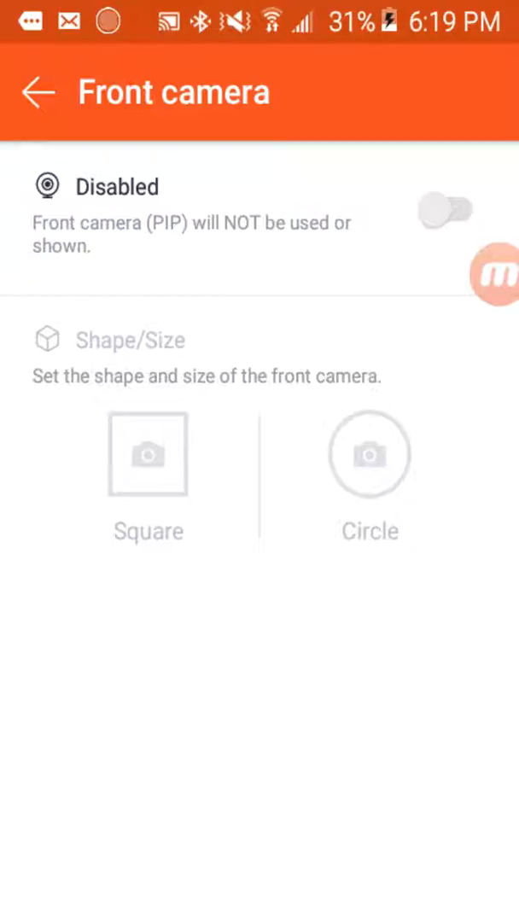
Enable the front camera as a square overlay, disable it again, and go back to the settings list
click(444, 210)
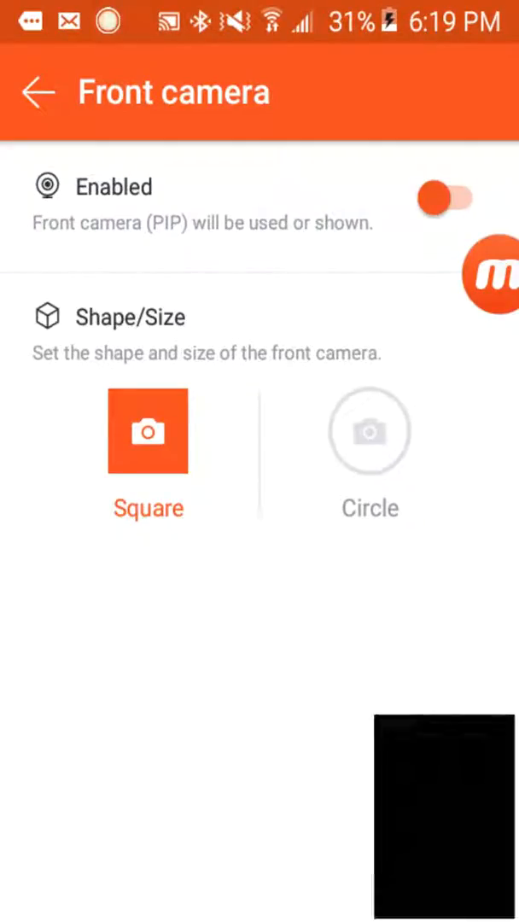
click(489, 273)
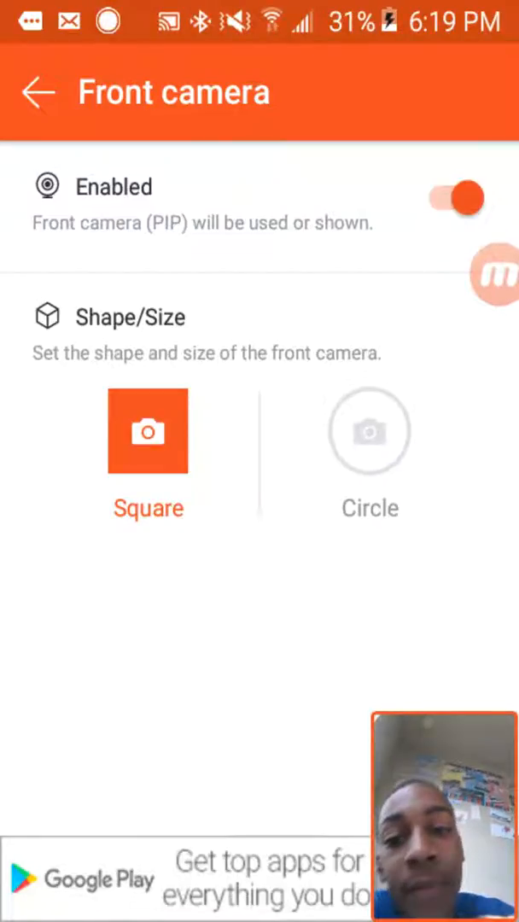
click(452, 198)
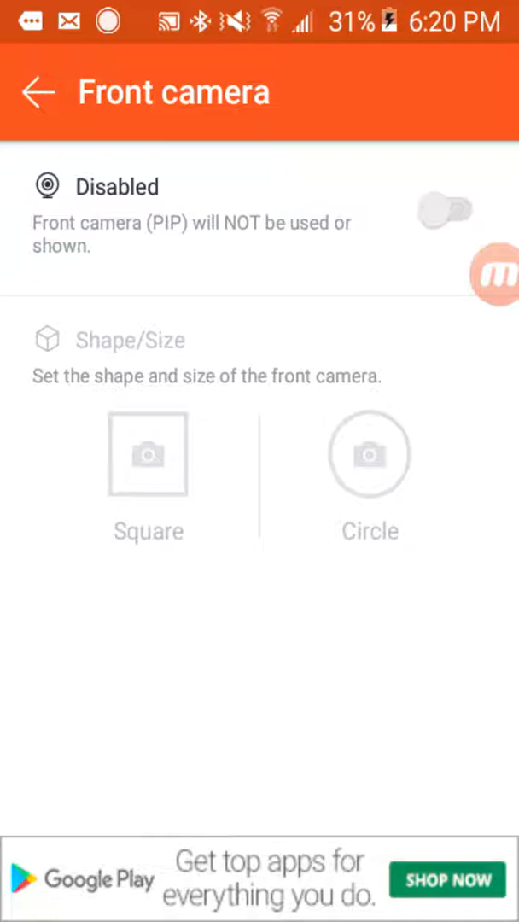
click(37, 92)
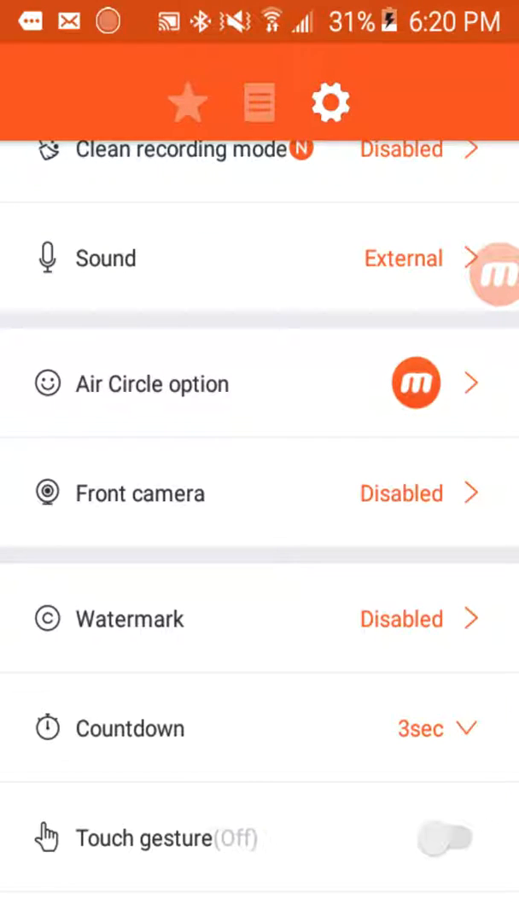